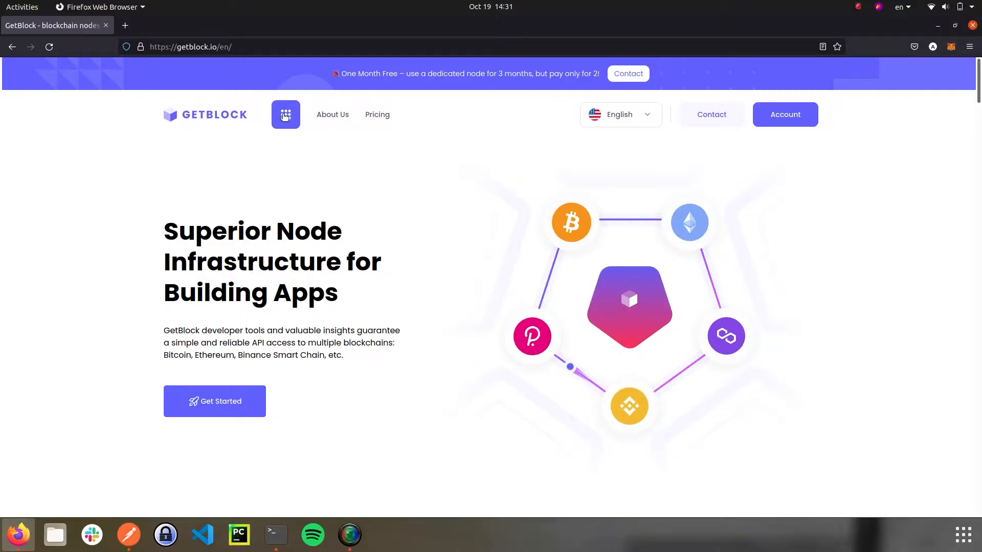
Search GetBlock shared nodes for Litecoin (LTC) and copy its mainnet endpoint address
{"action": "left_click", "coordinate": [285, 114]}
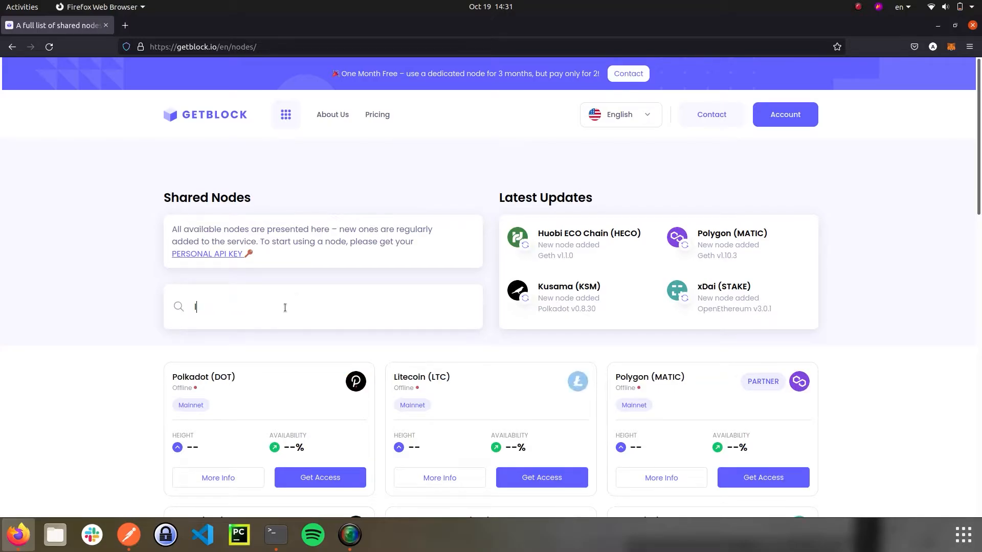
{"action": "type", "text": "tc"}
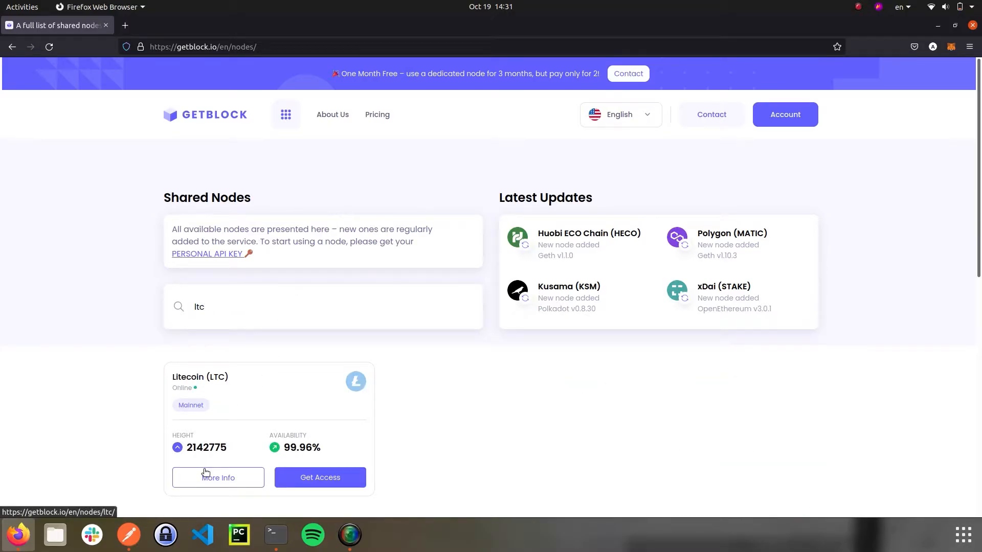
{"action": "left_click", "coordinate": [217, 478]}
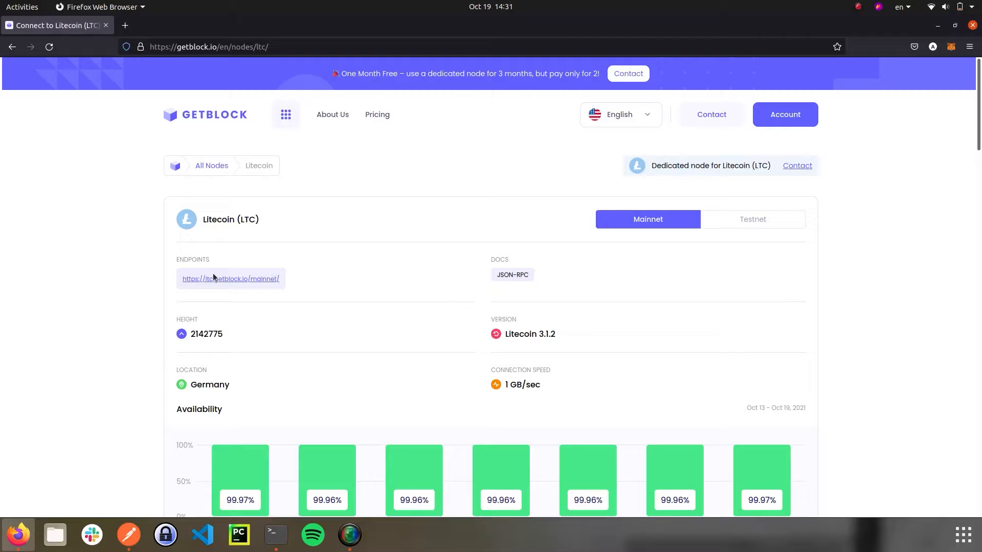
{"action": "right_click", "coordinate": [229, 279]}
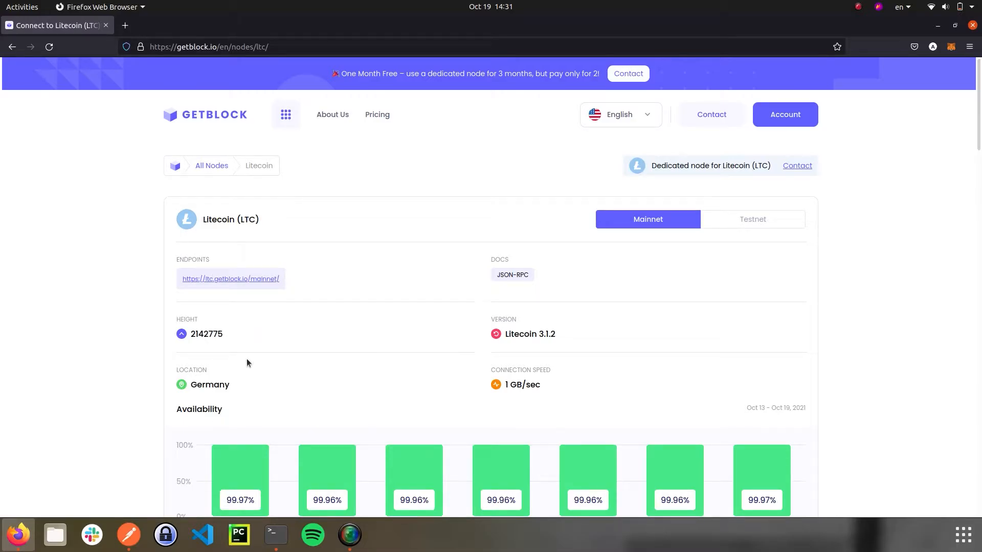
{"action": "left_click", "coordinate": [128, 537]}
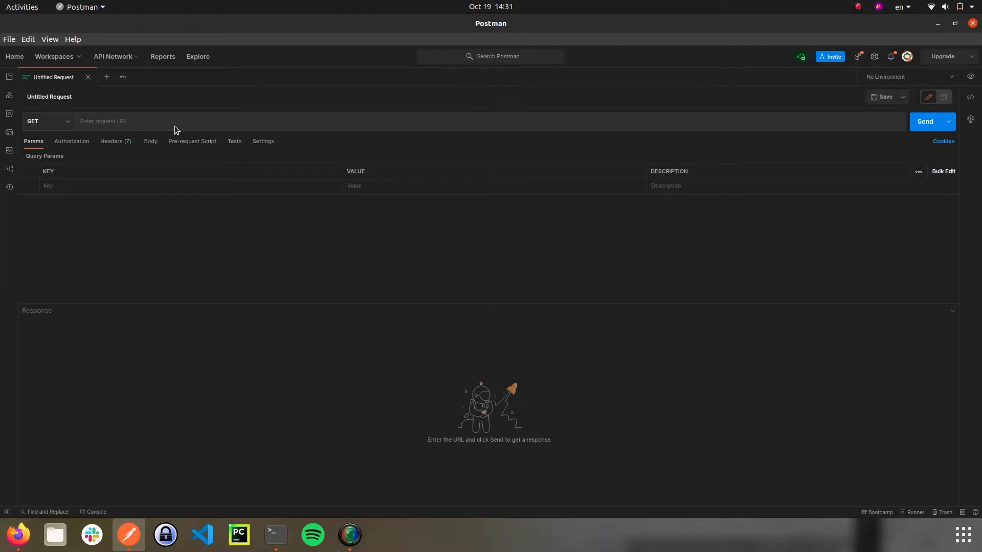
{"action": "type", "text": "https://ltc.getblock.io/mainnet/"}
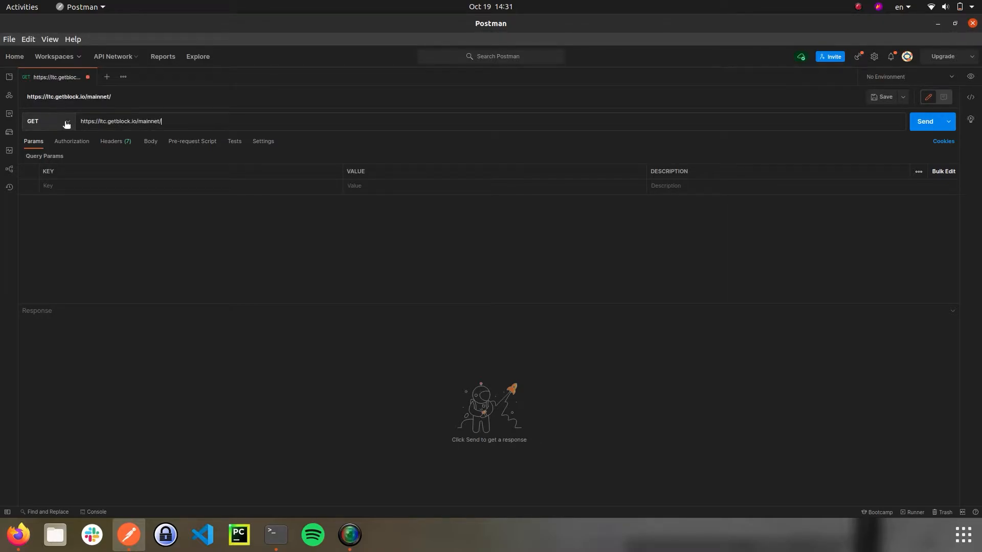
{"action": "left_click", "coordinate": [47, 120]}
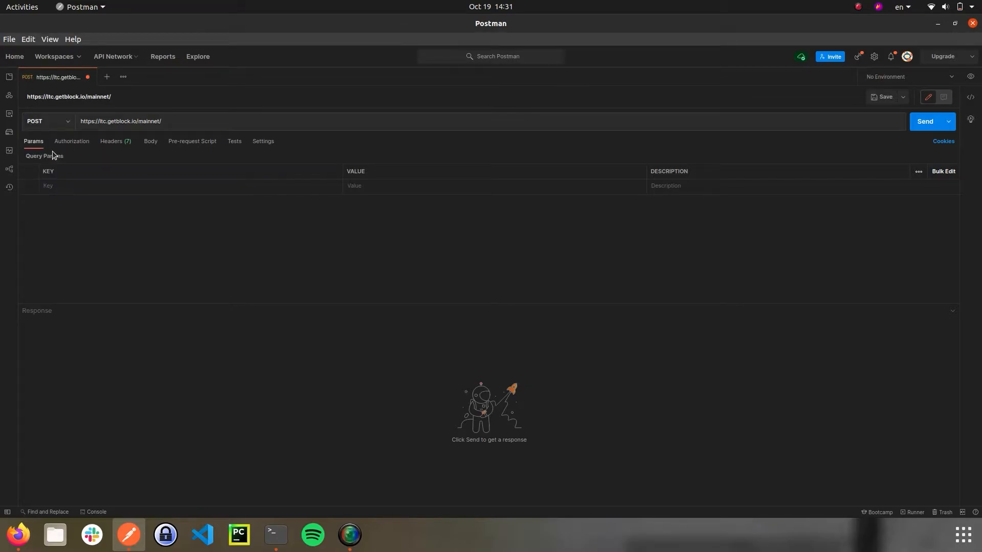
{"action": "mouse_move", "coordinate": [71, 142]}
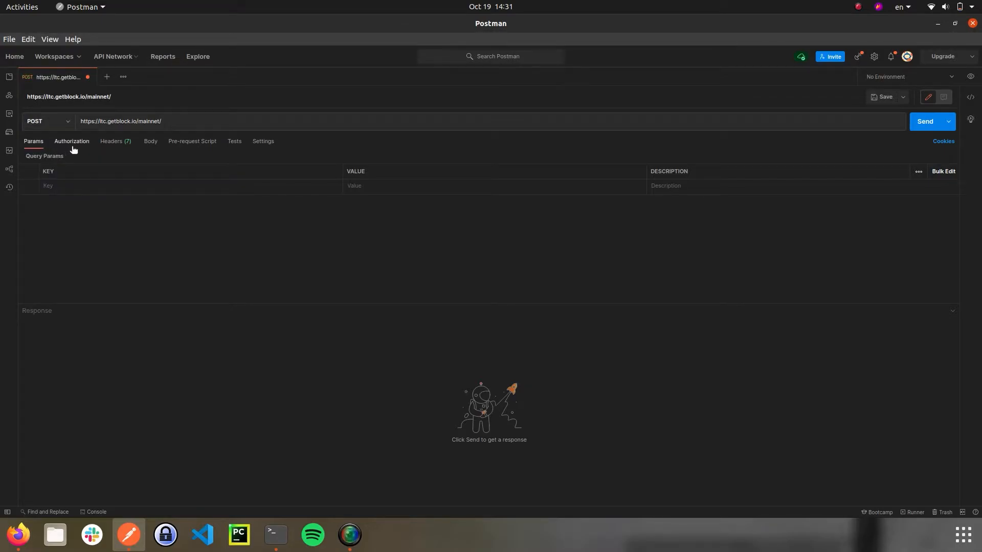
Add an x-api-key header key to the request
{"action": "left_click", "coordinate": [113, 142]}
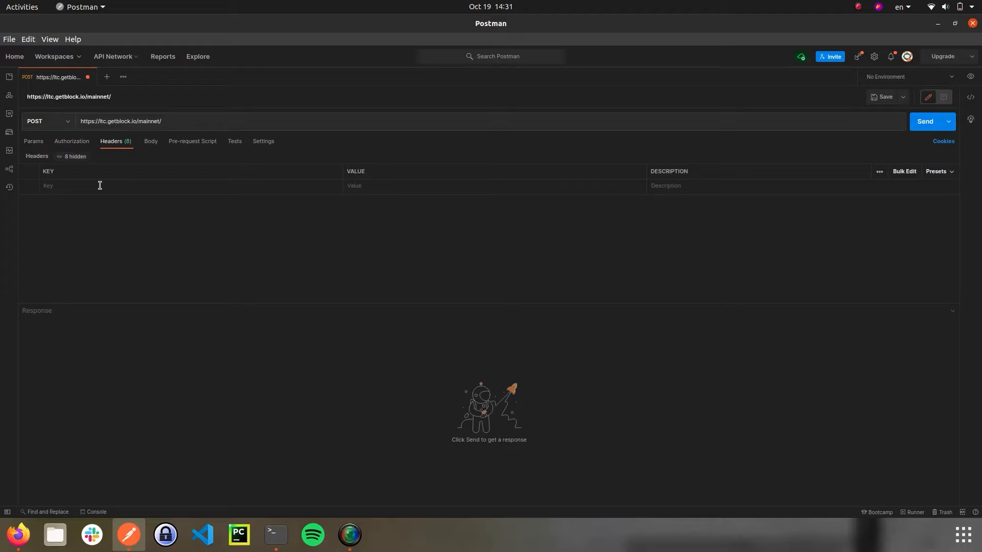
{"action": "left_click", "coordinate": [98, 185]}
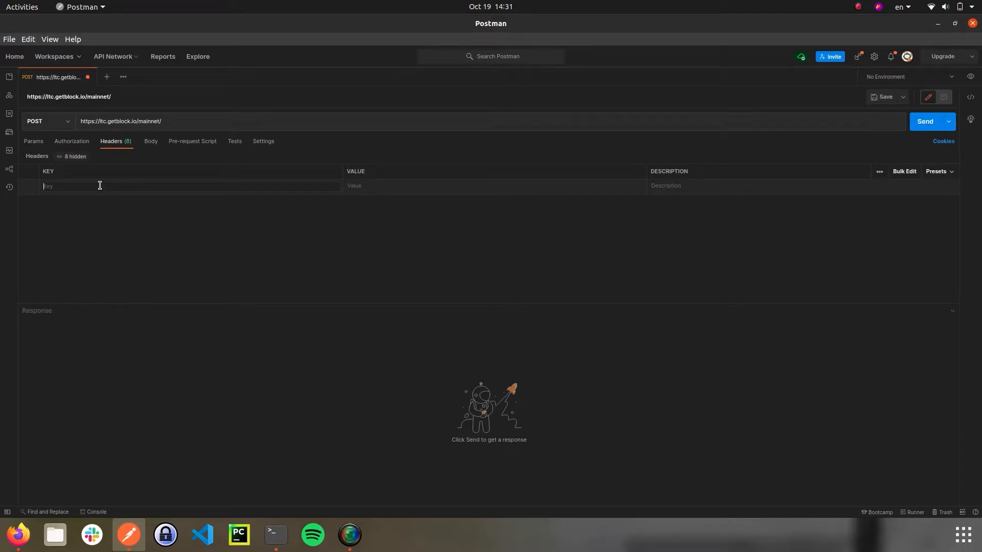
{"action": "type", "text": "x-api-key"}
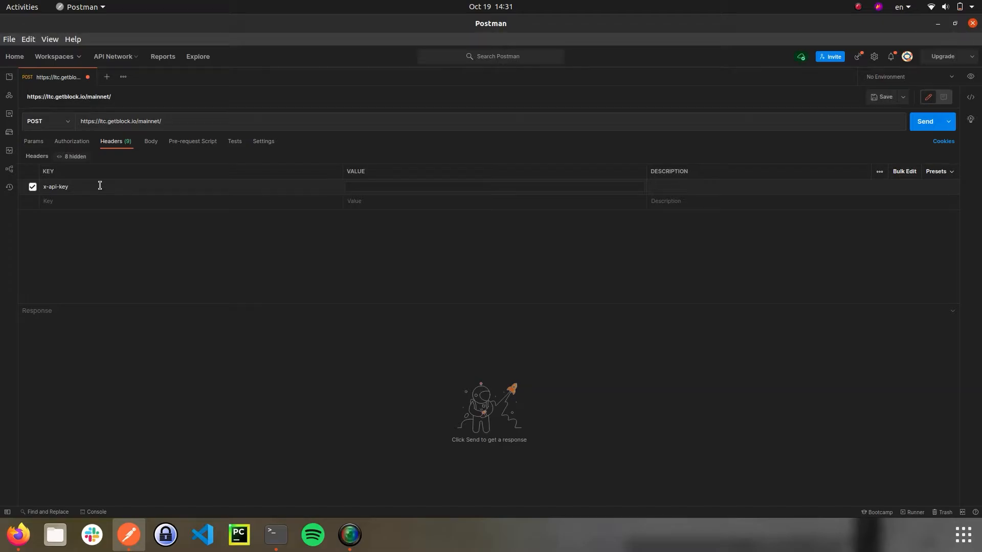
{"action": "left_click", "coordinate": [494, 186]}
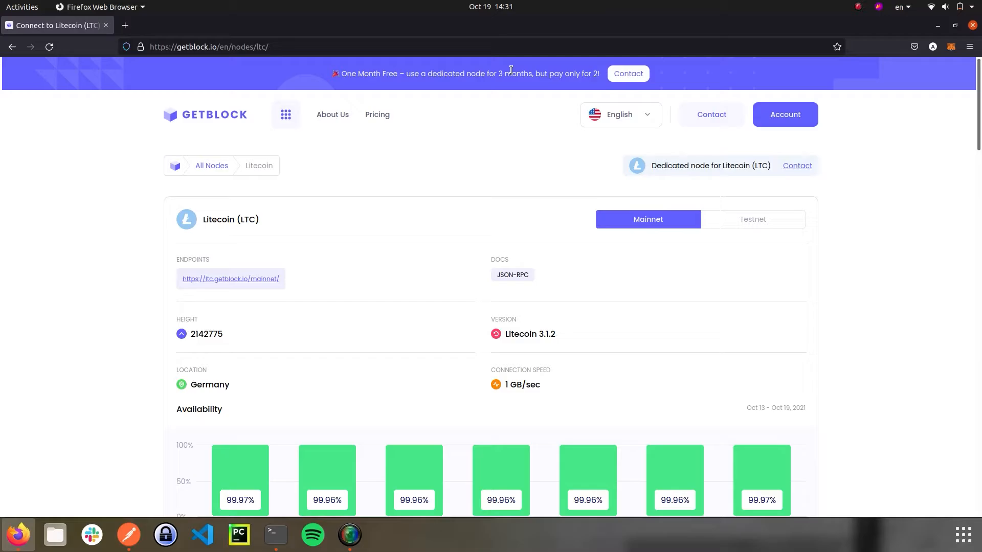
Copy the Test project's API key from the GetBlock dashboard and return to Postman
{"action": "left_click", "coordinate": [784, 114]}
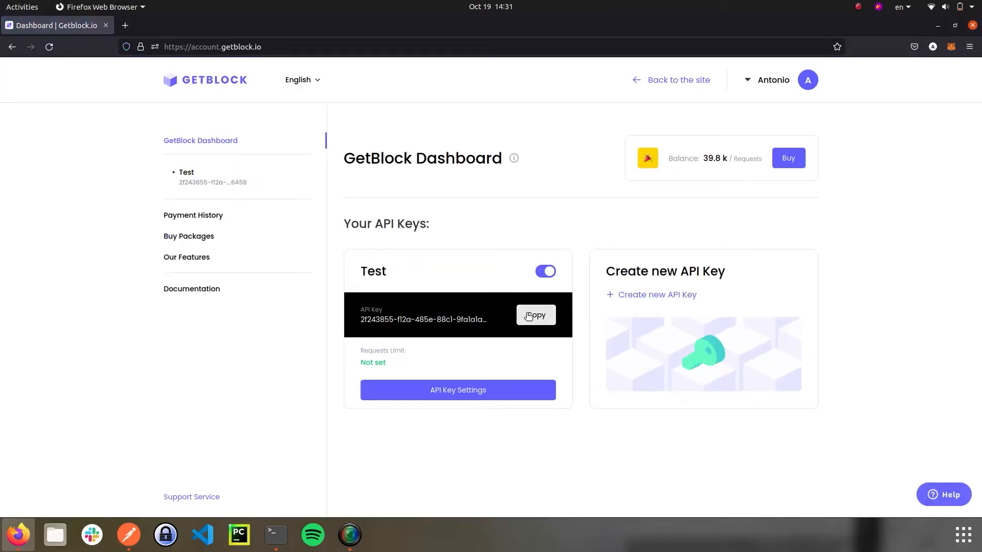
{"action": "left_click", "coordinate": [535, 315]}
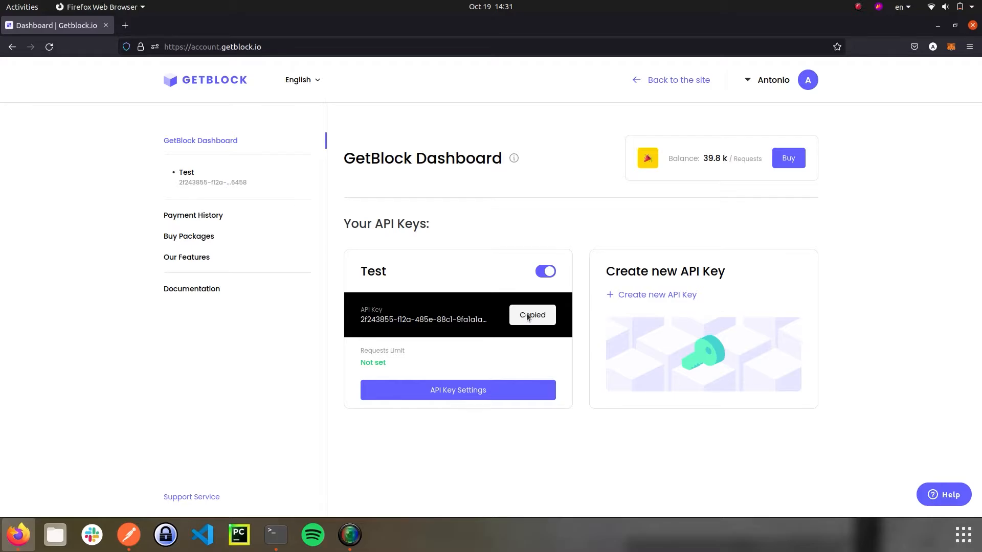
{"action": "left_click", "coordinate": [128, 534]}
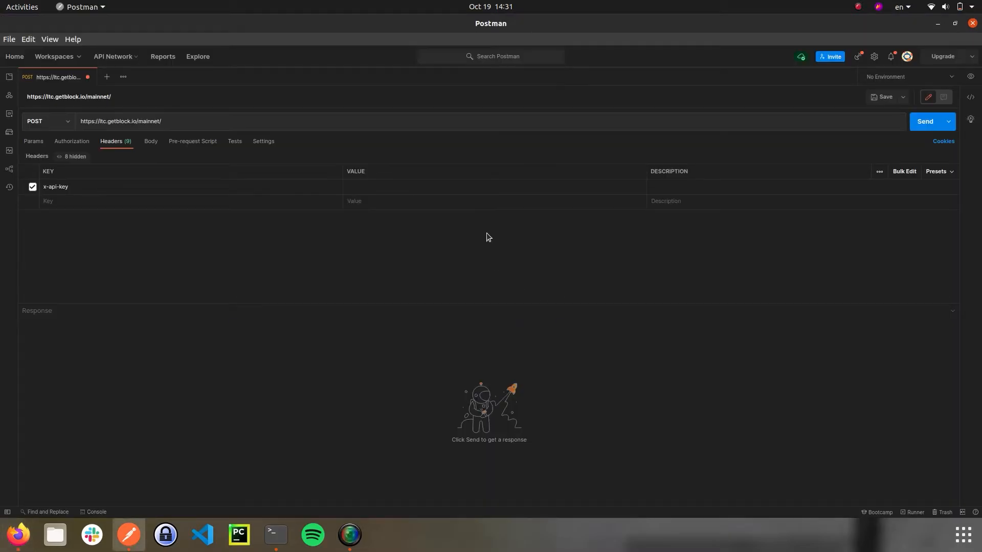
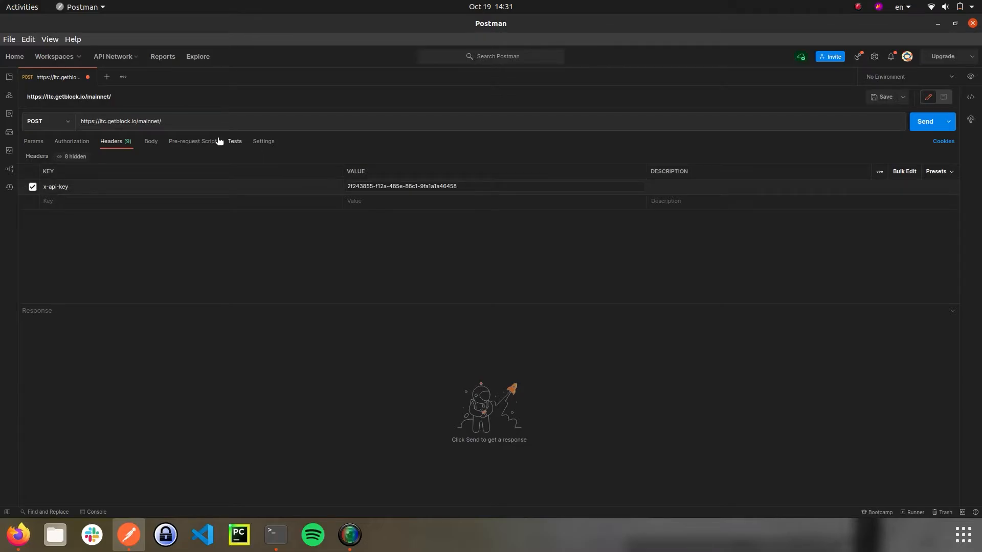
{"action": "left_click", "coordinate": [151, 142]}
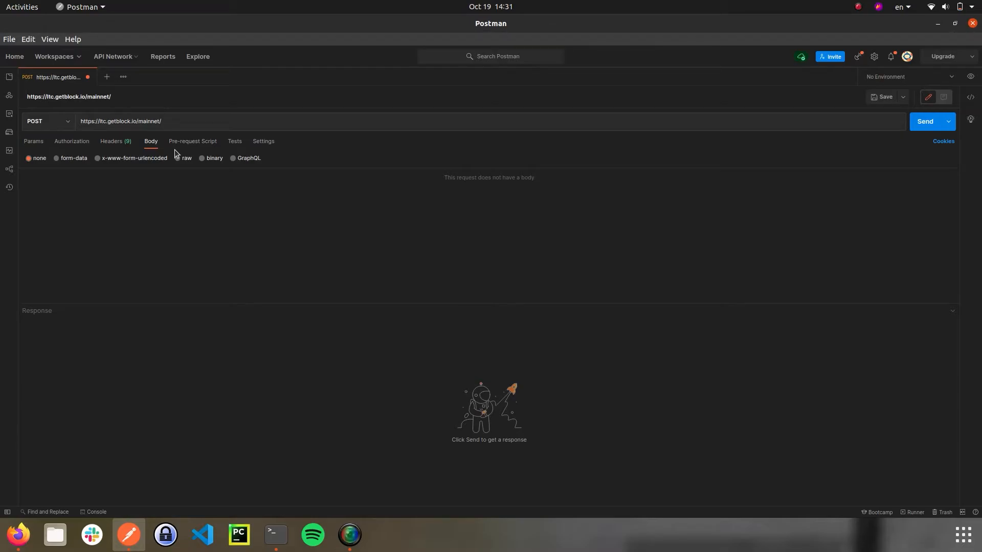
{"action": "left_click", "coordinate": [187, 158]}
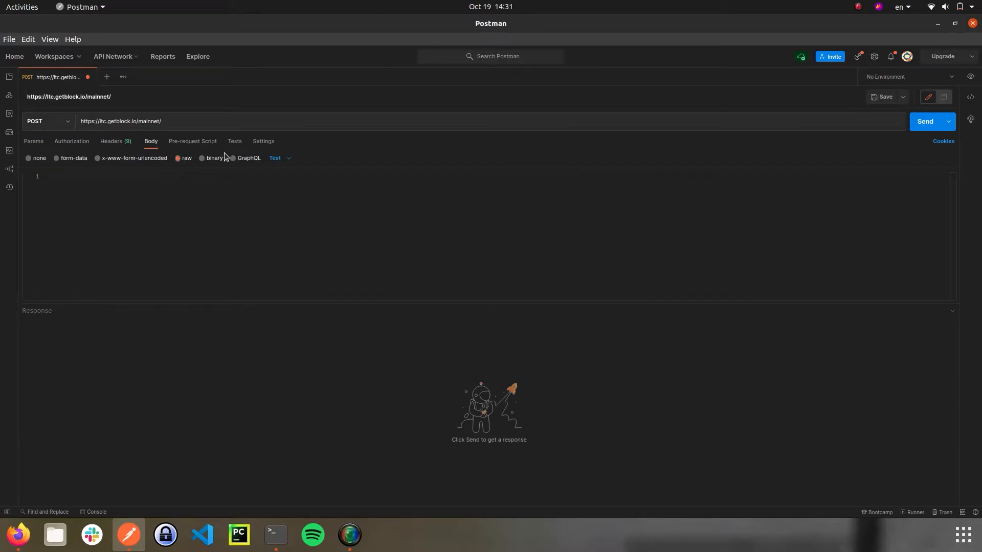
{"action": "left_click", "coordinate": [279, 158]}
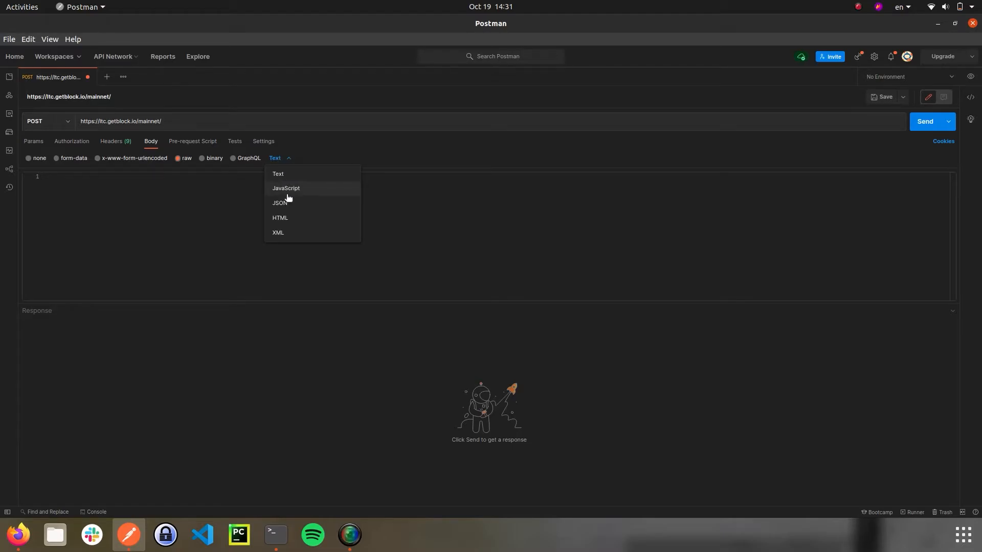
{"action": "left_click", "coordinate": [280, 203]}
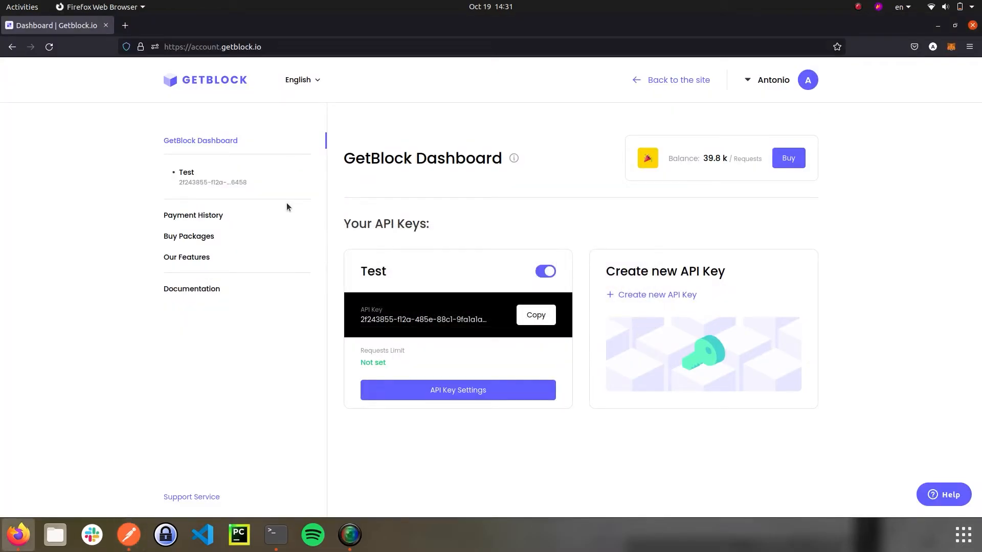
Open GetBlock's Litecoin getblockhash documentation and select its example JSON request body
{"action": "left_click", "coordinate": [679, 80]}
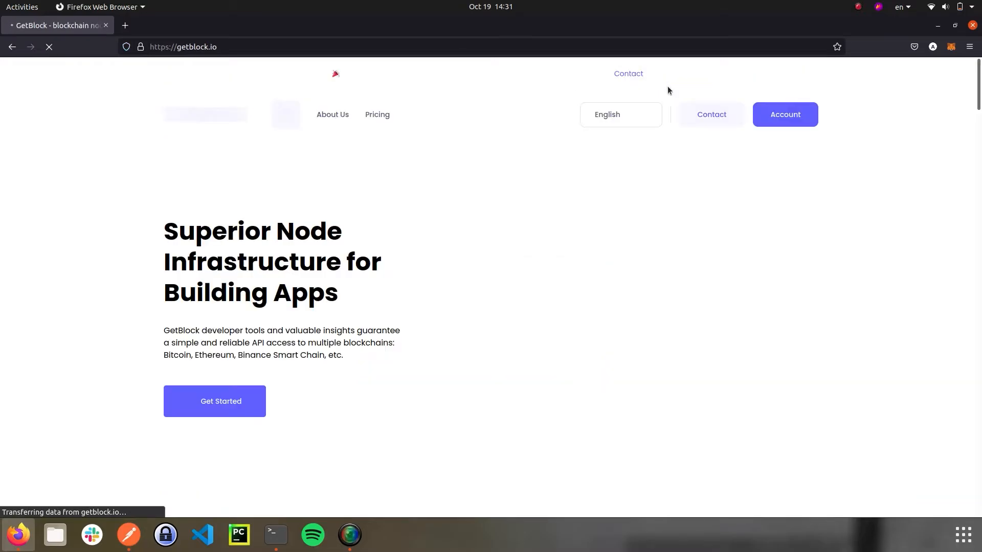
{"action": "left_click", "coordinate": [285, 114]}
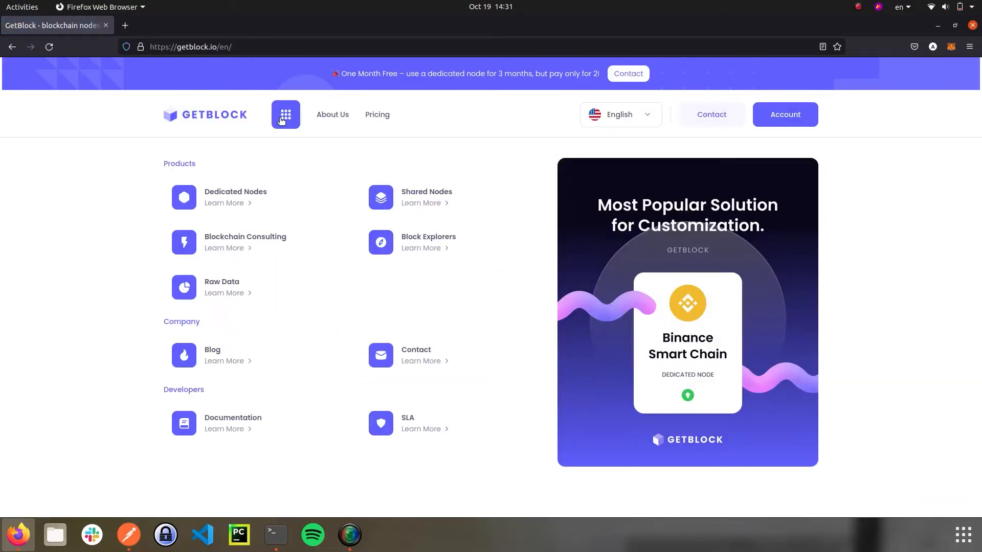
{"action": "left_click", "coordinate": [232, 418]}
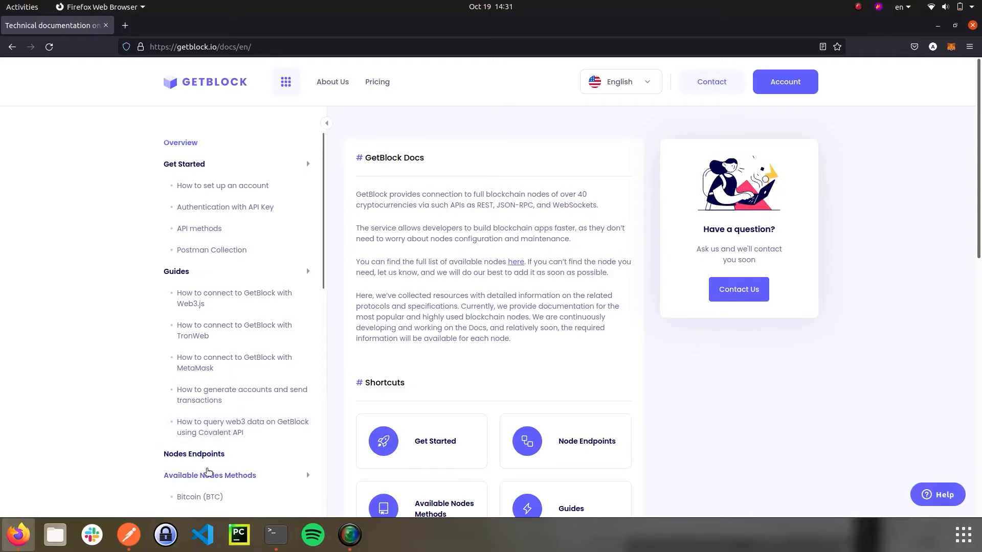
{"action": "scroll", "scroll_direction": "down", "scroll_amount": 3}
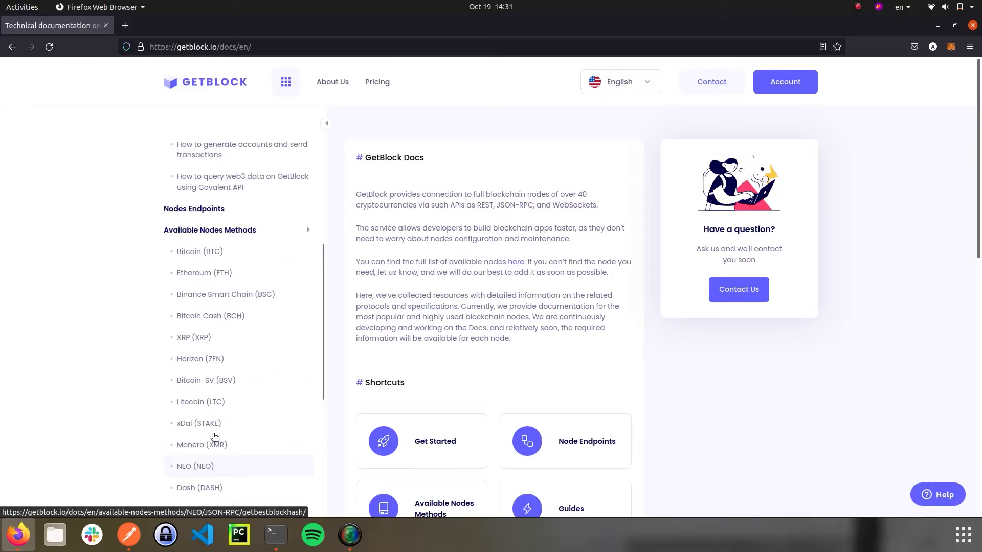
{"action": "left_click", "coordinate": [200, 401]}
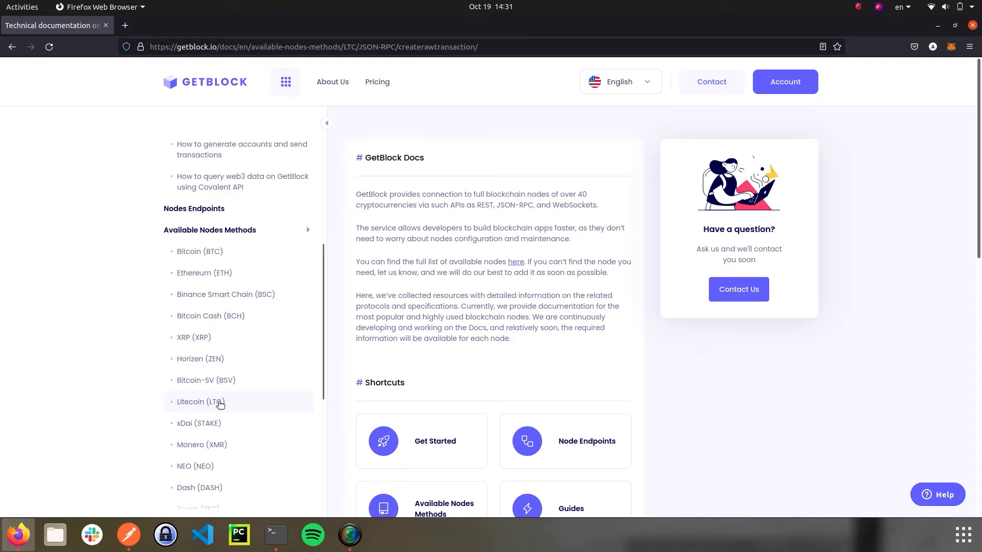
{"action": "left_click", "coordinate": [200, 402]}
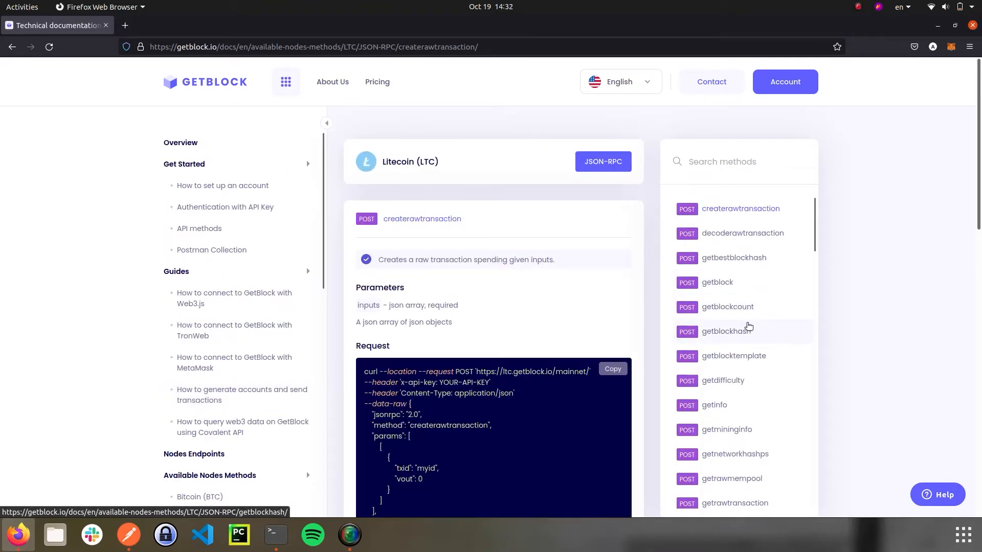
{"action": "left_click", "coordinate": [728, 331]}
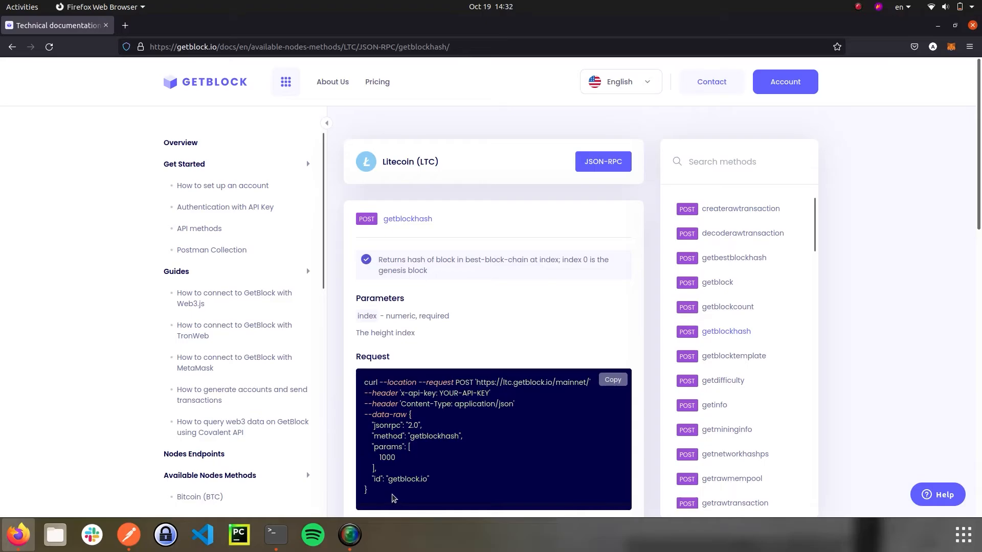
{"action": "left_click_drag", "start_coordinate": [410, 415], "coordinate": [366, 492]}
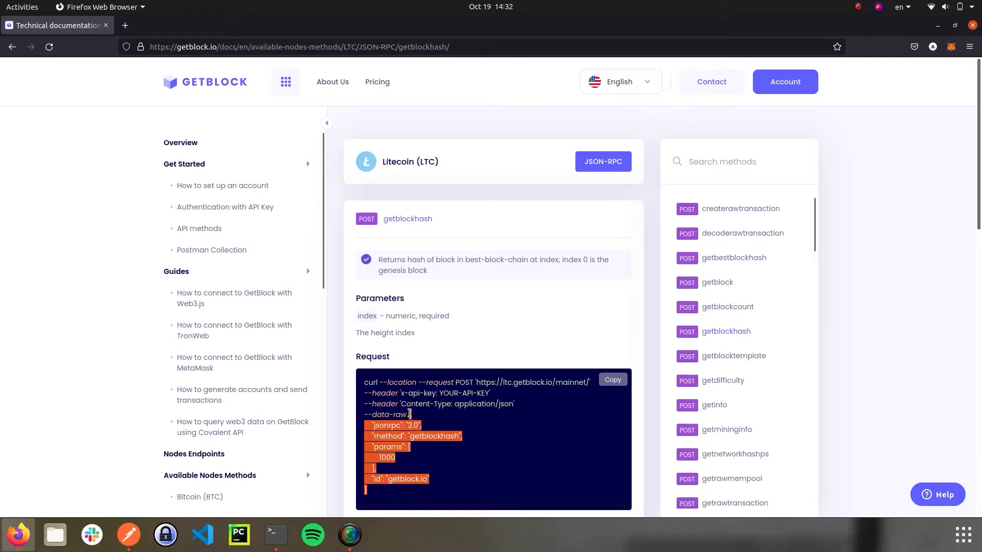
{"action": "mouse_move", "coordinate": [410, 416]}
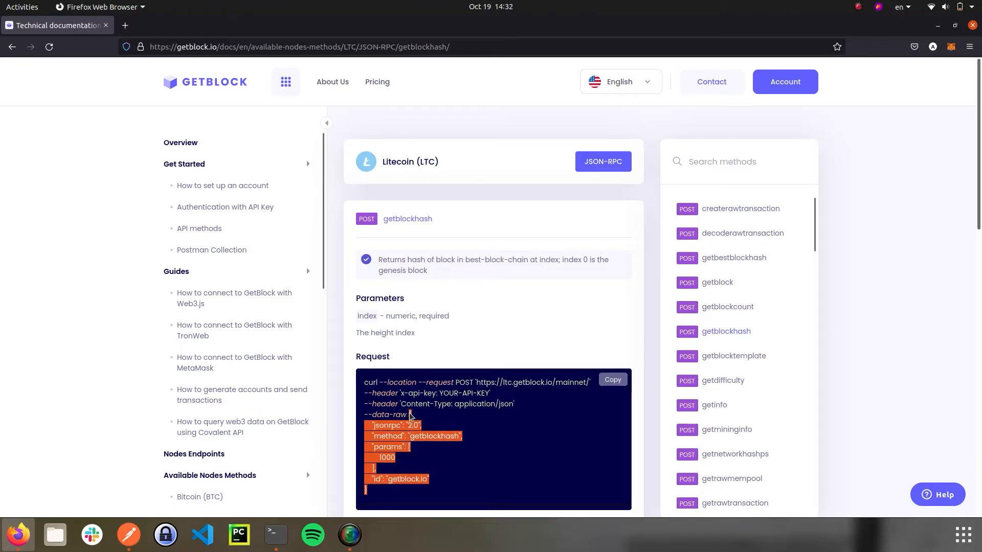
{"action": "left_click", "coordinate": [127, 534]}
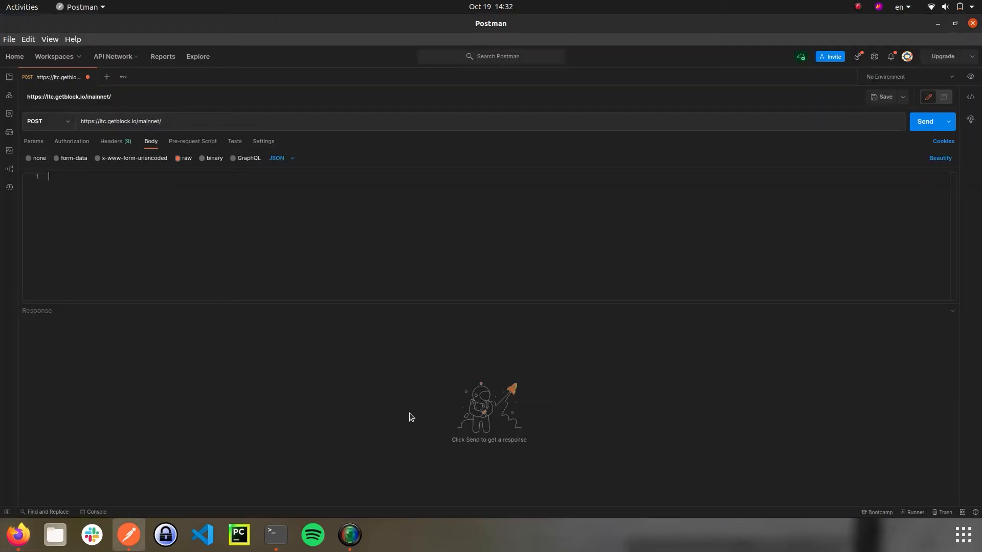
Paste the getblockhash JSON-RPC request with params [1000] into the raw body
{"action": "type", "text": "{\"jsonrpc\": \"2.0\", \"method\": \"getblockhash\", \"params\": [1000], \"id\": \"getblock.io\"}"}
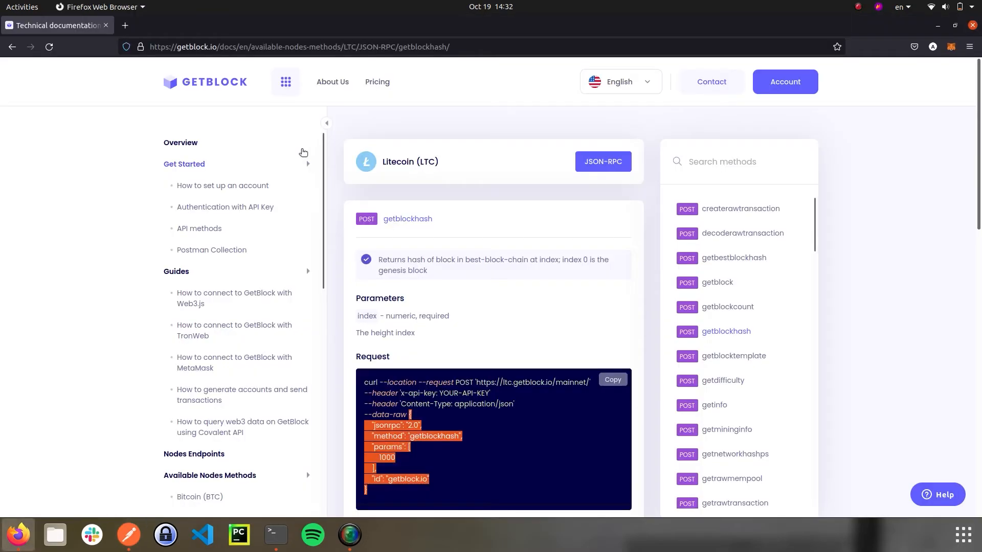
Search the GetBlock nodes list for ltc to find Litecoin's current block height
{"action": "left_click", "coordinate": [204, 81]}
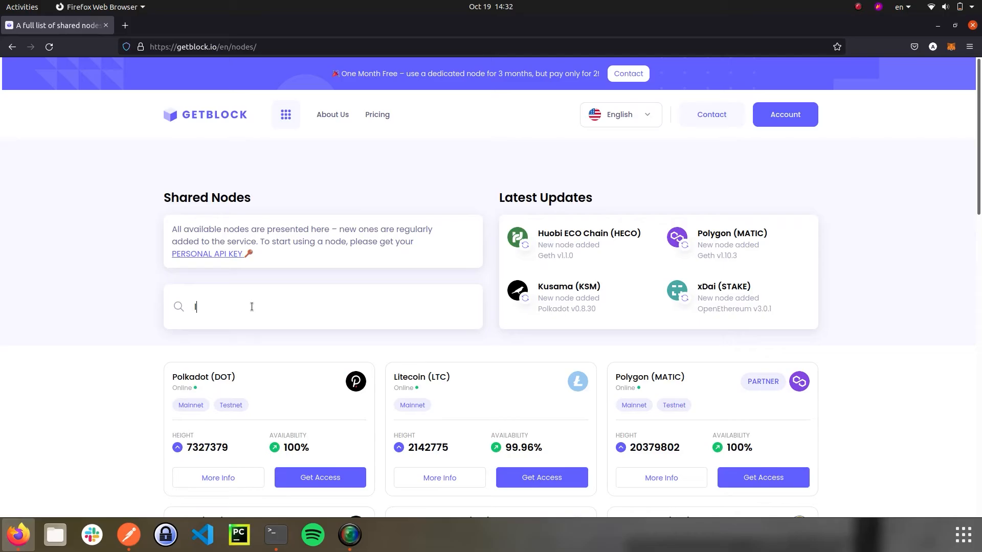
{"action": "type", "text": "ltc"}
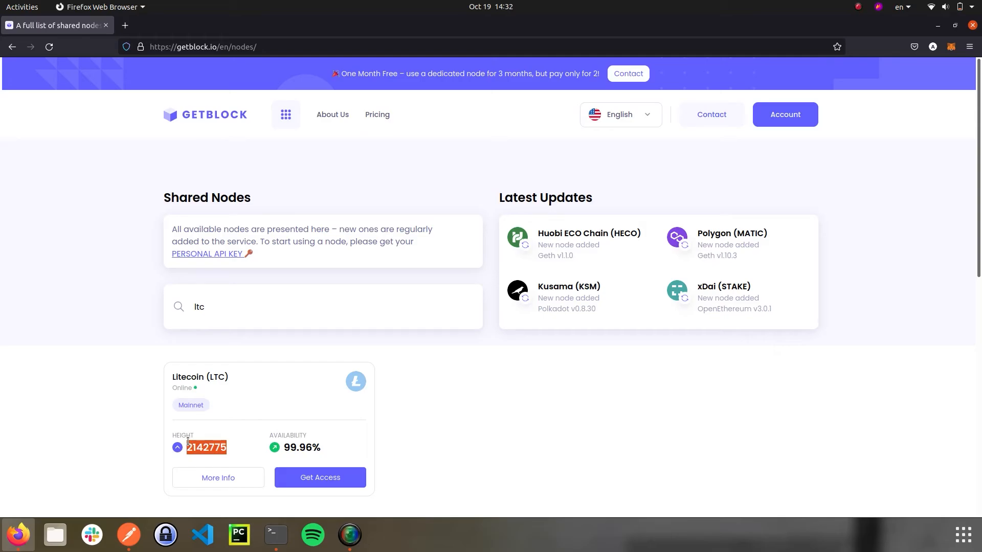
{"action": "left_click", "coordinate": [128, 535]}
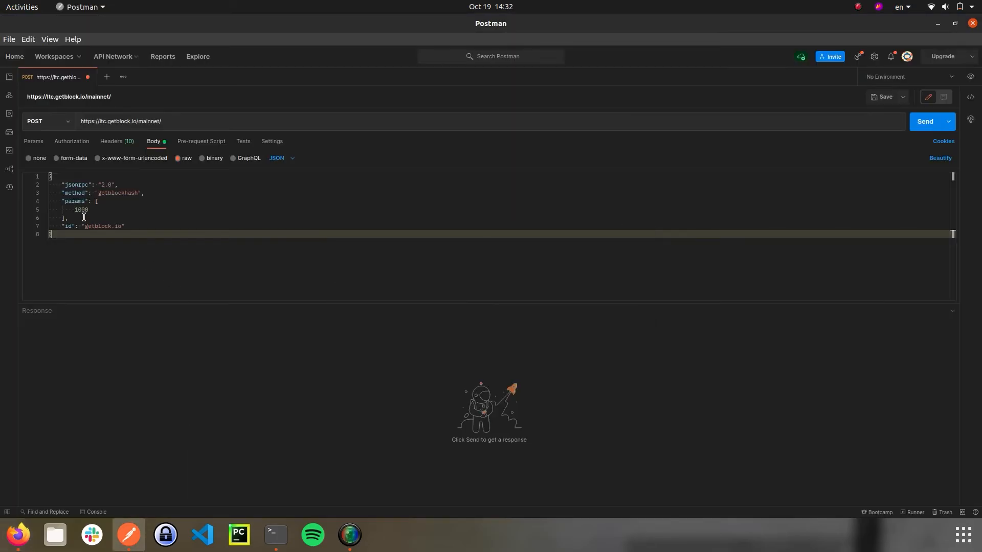
Change the params block number to 2132775 and send the request
{"action": "type", "text": "2132775"}
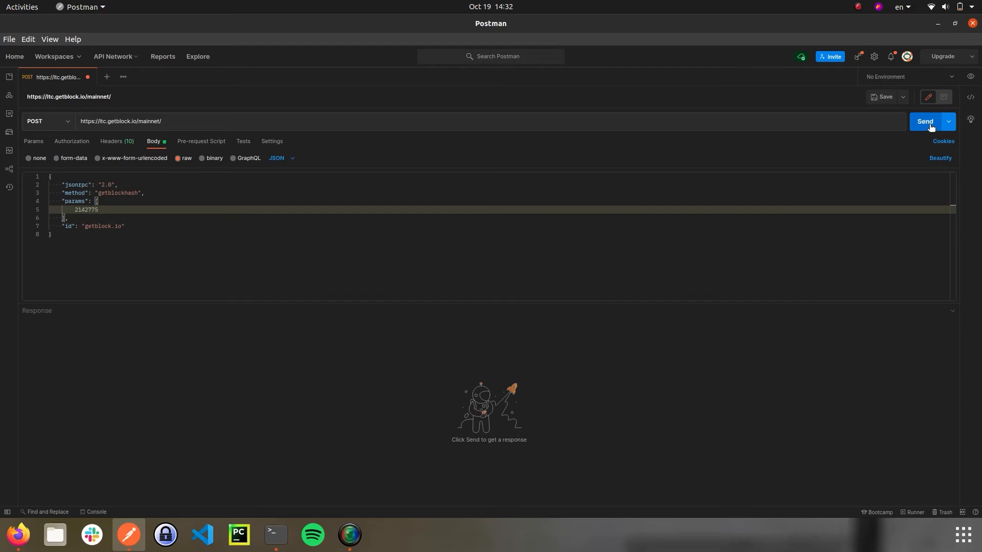
{"action": "left_click", "coordinate": [924, 121]}
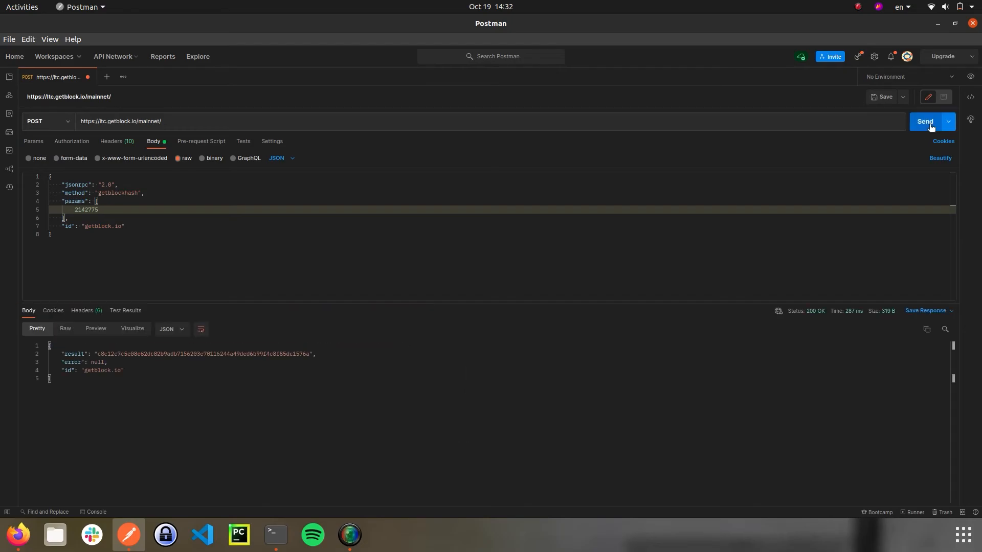